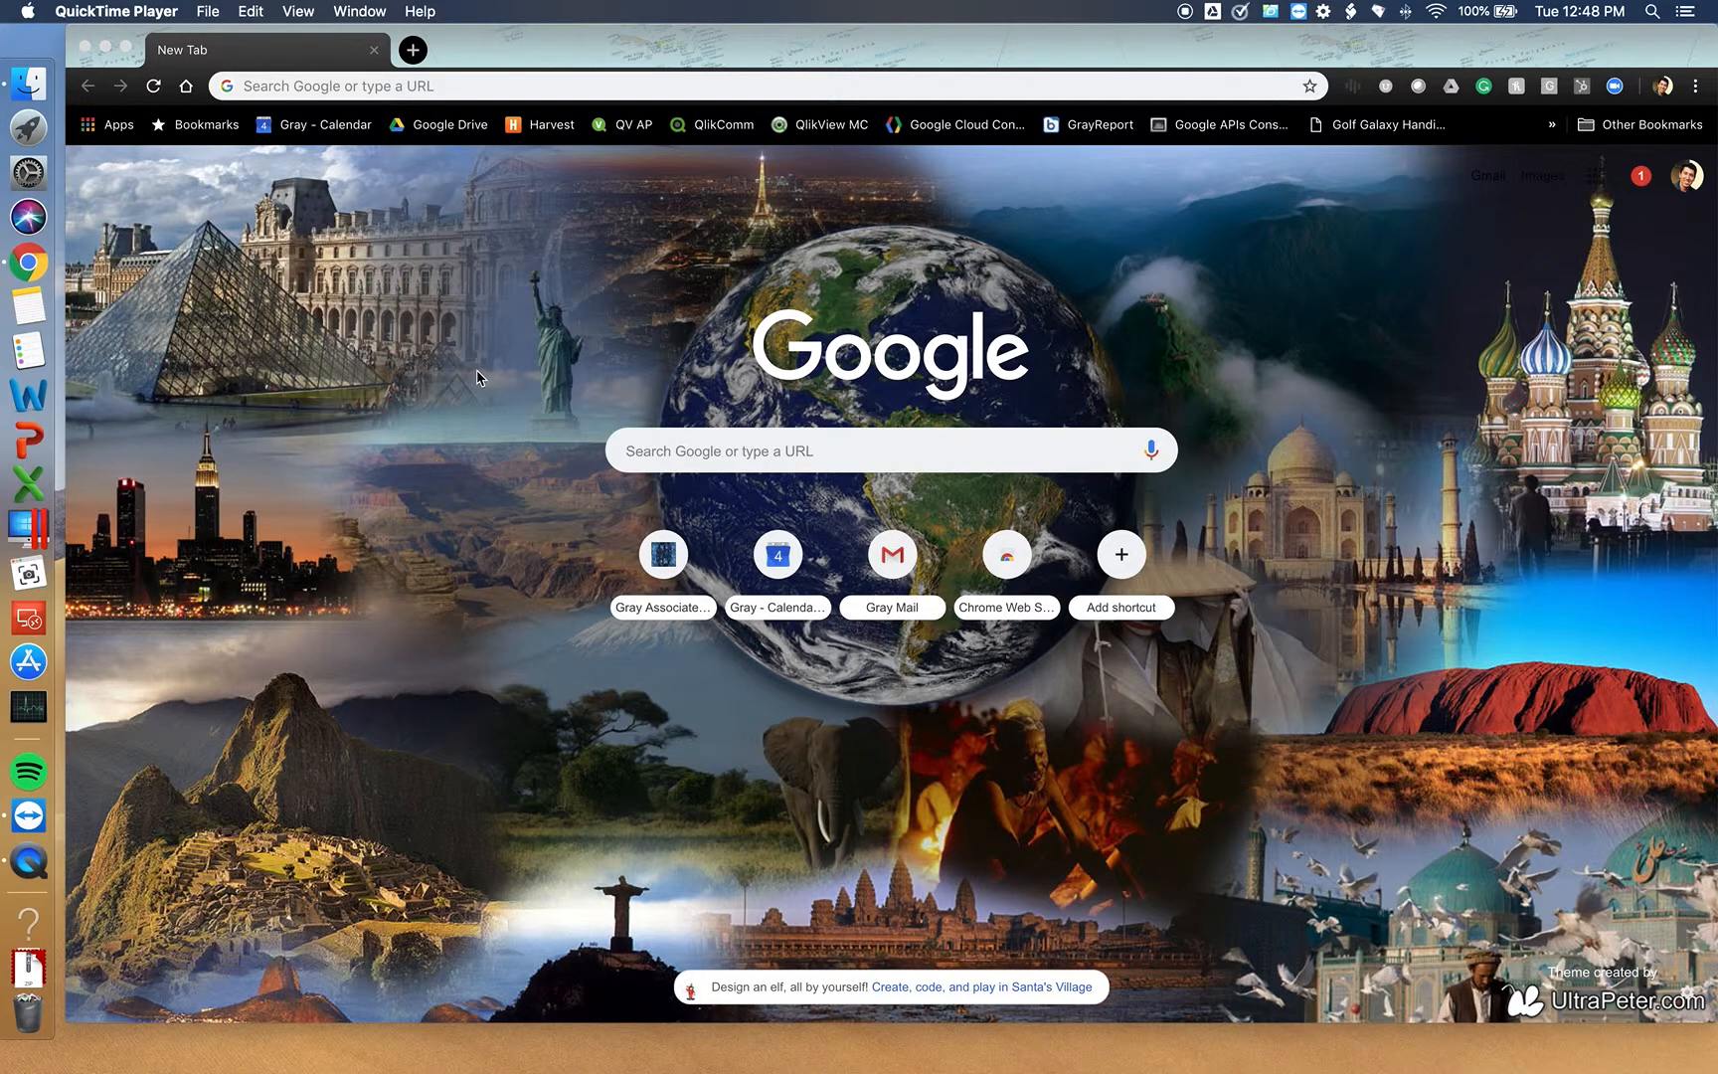
# Go to grayassociates.com from the address bar by entering 'gray'.
pyautogui.click(420, 72)
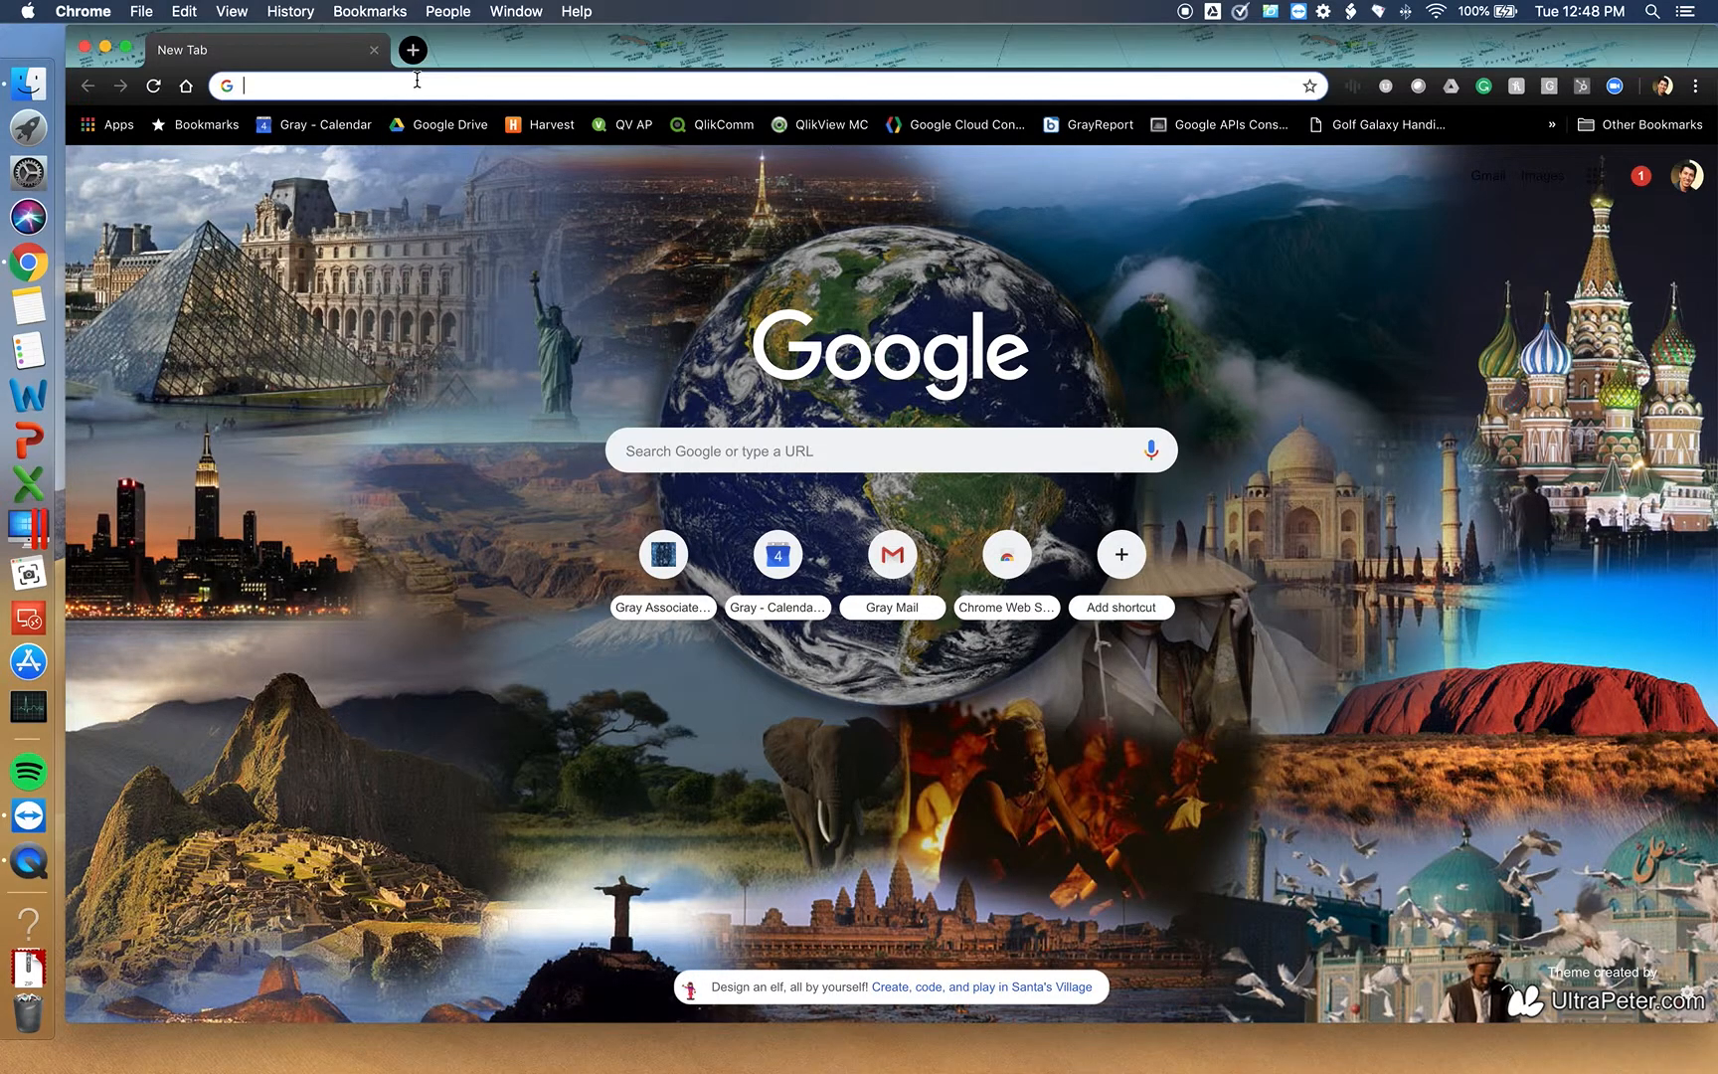
pyautogui.write('grayassociates.com')
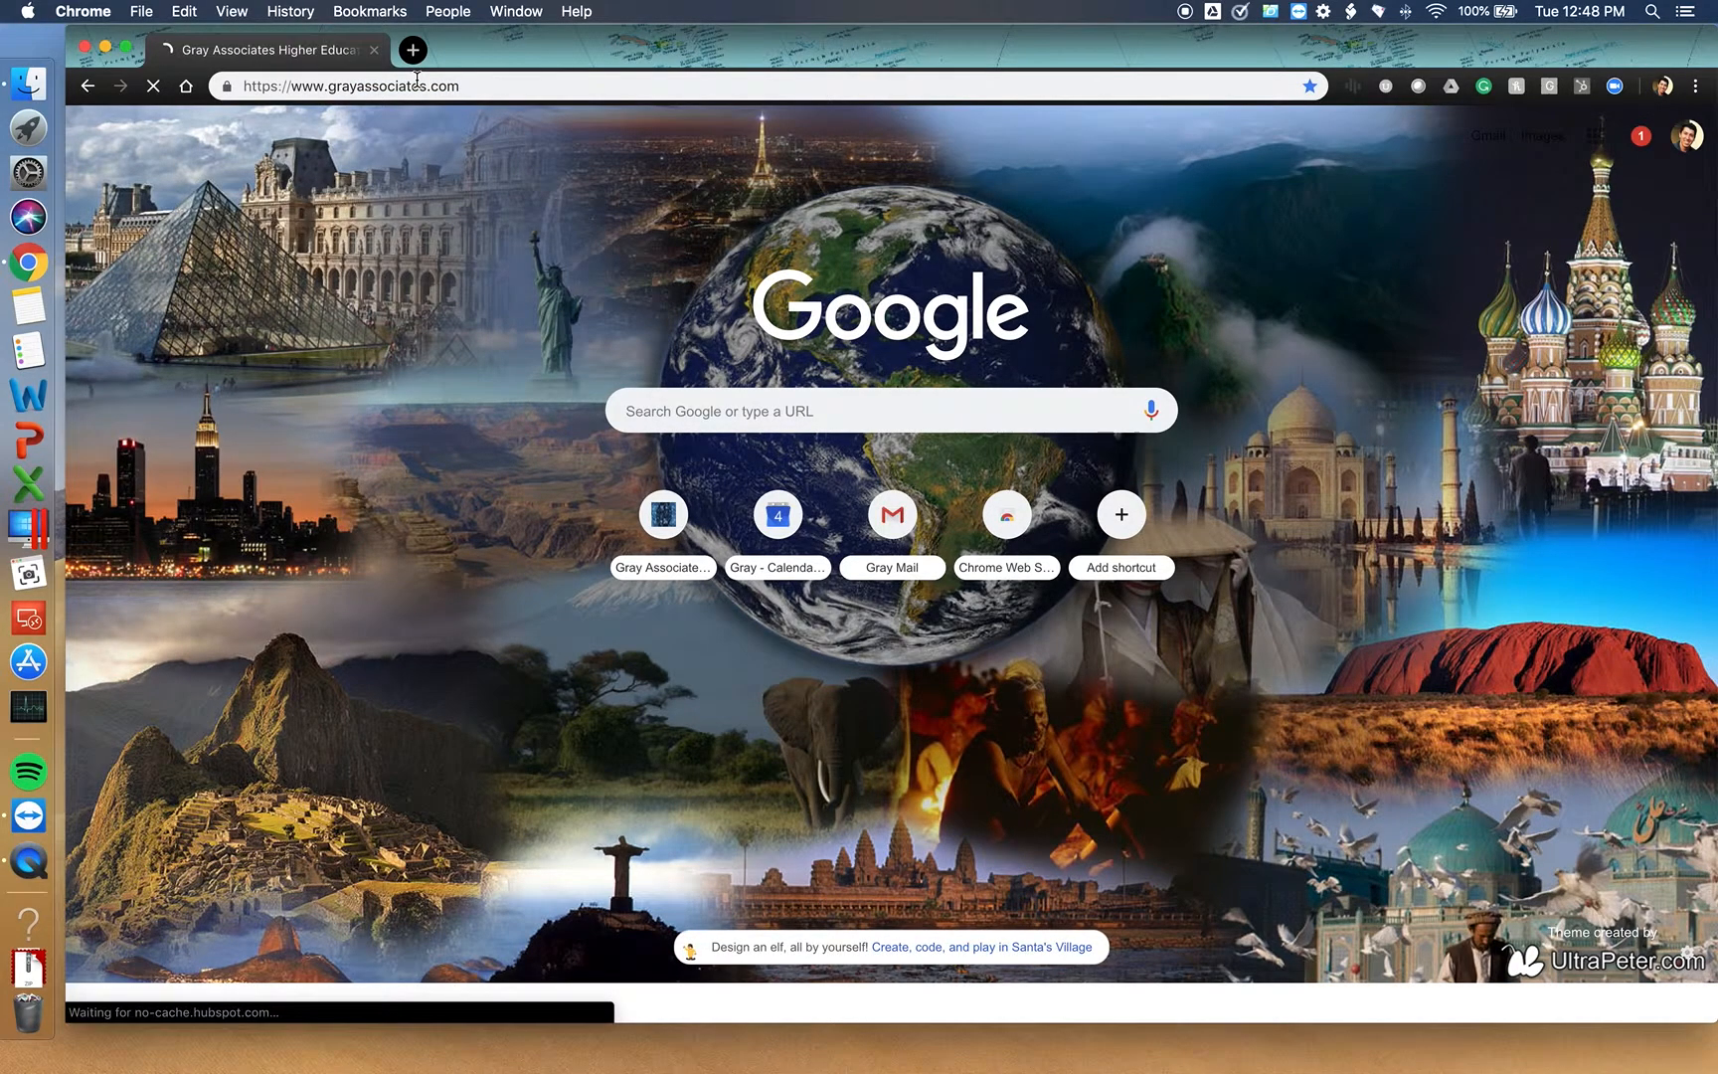
pyautogui.click(662, 513)
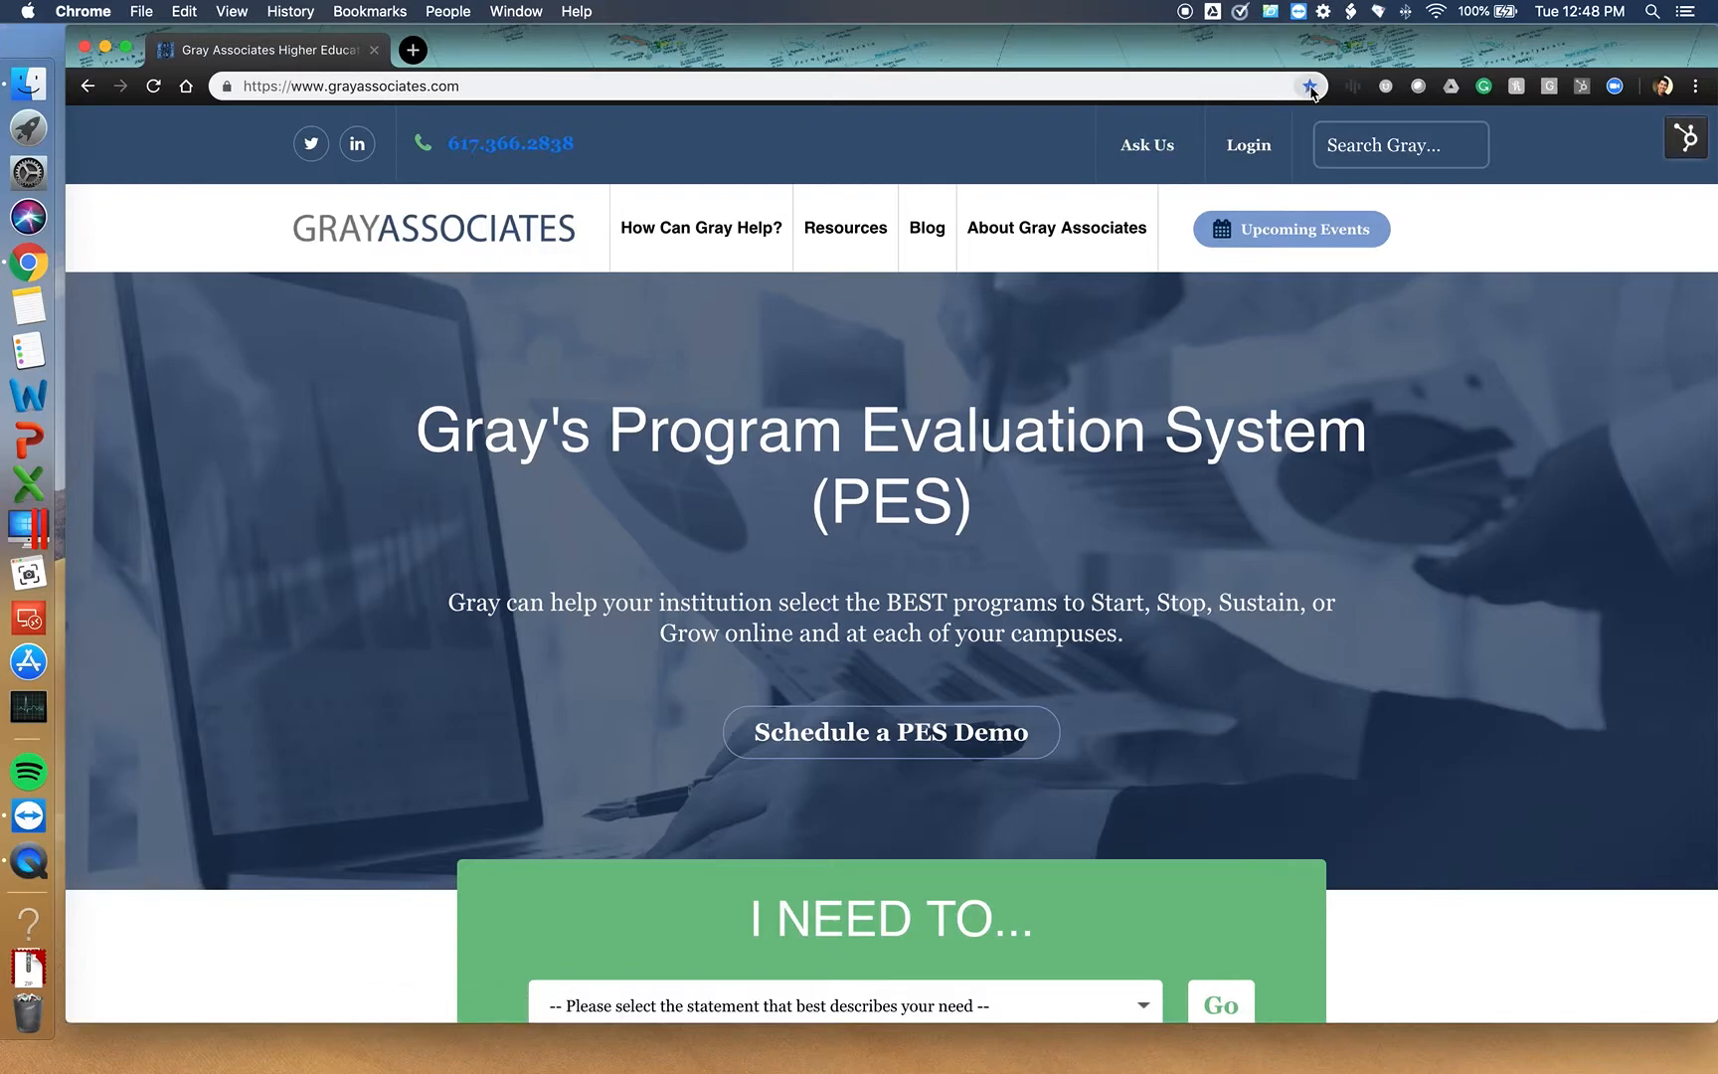
pyautogui.moveTo(1304, 83)
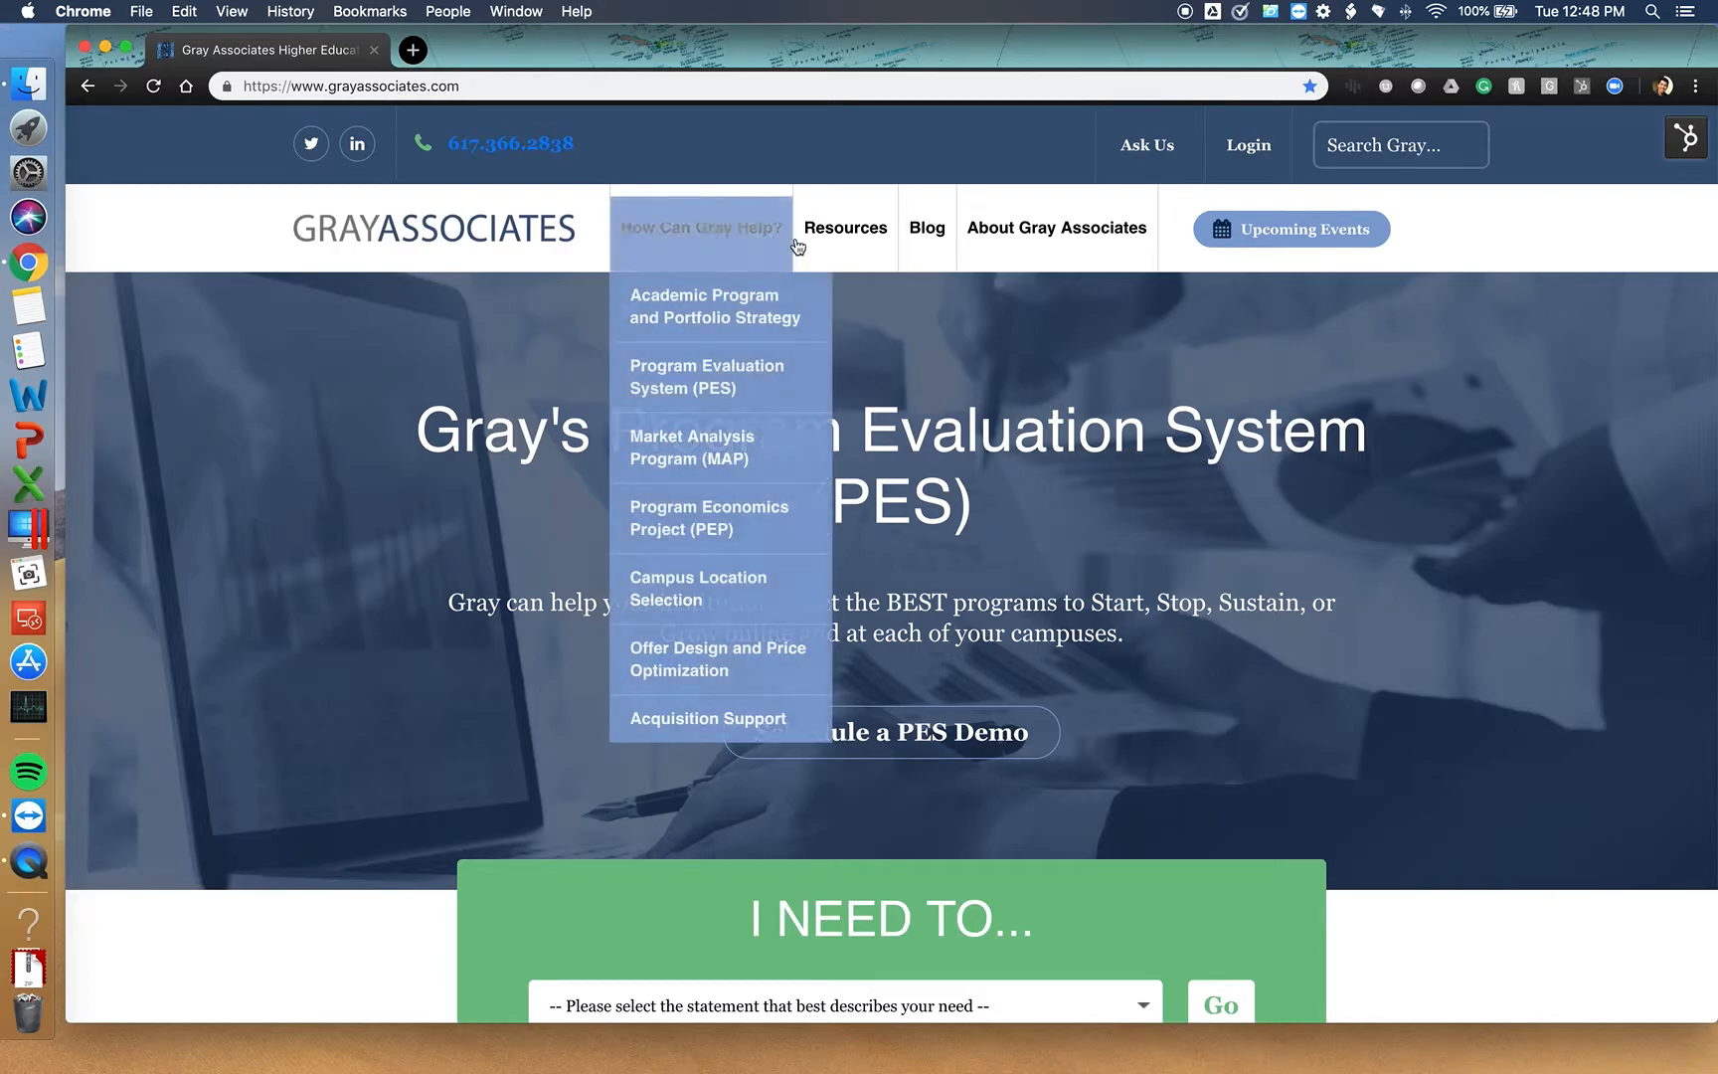
pyautogui.moveTo(847, 229)
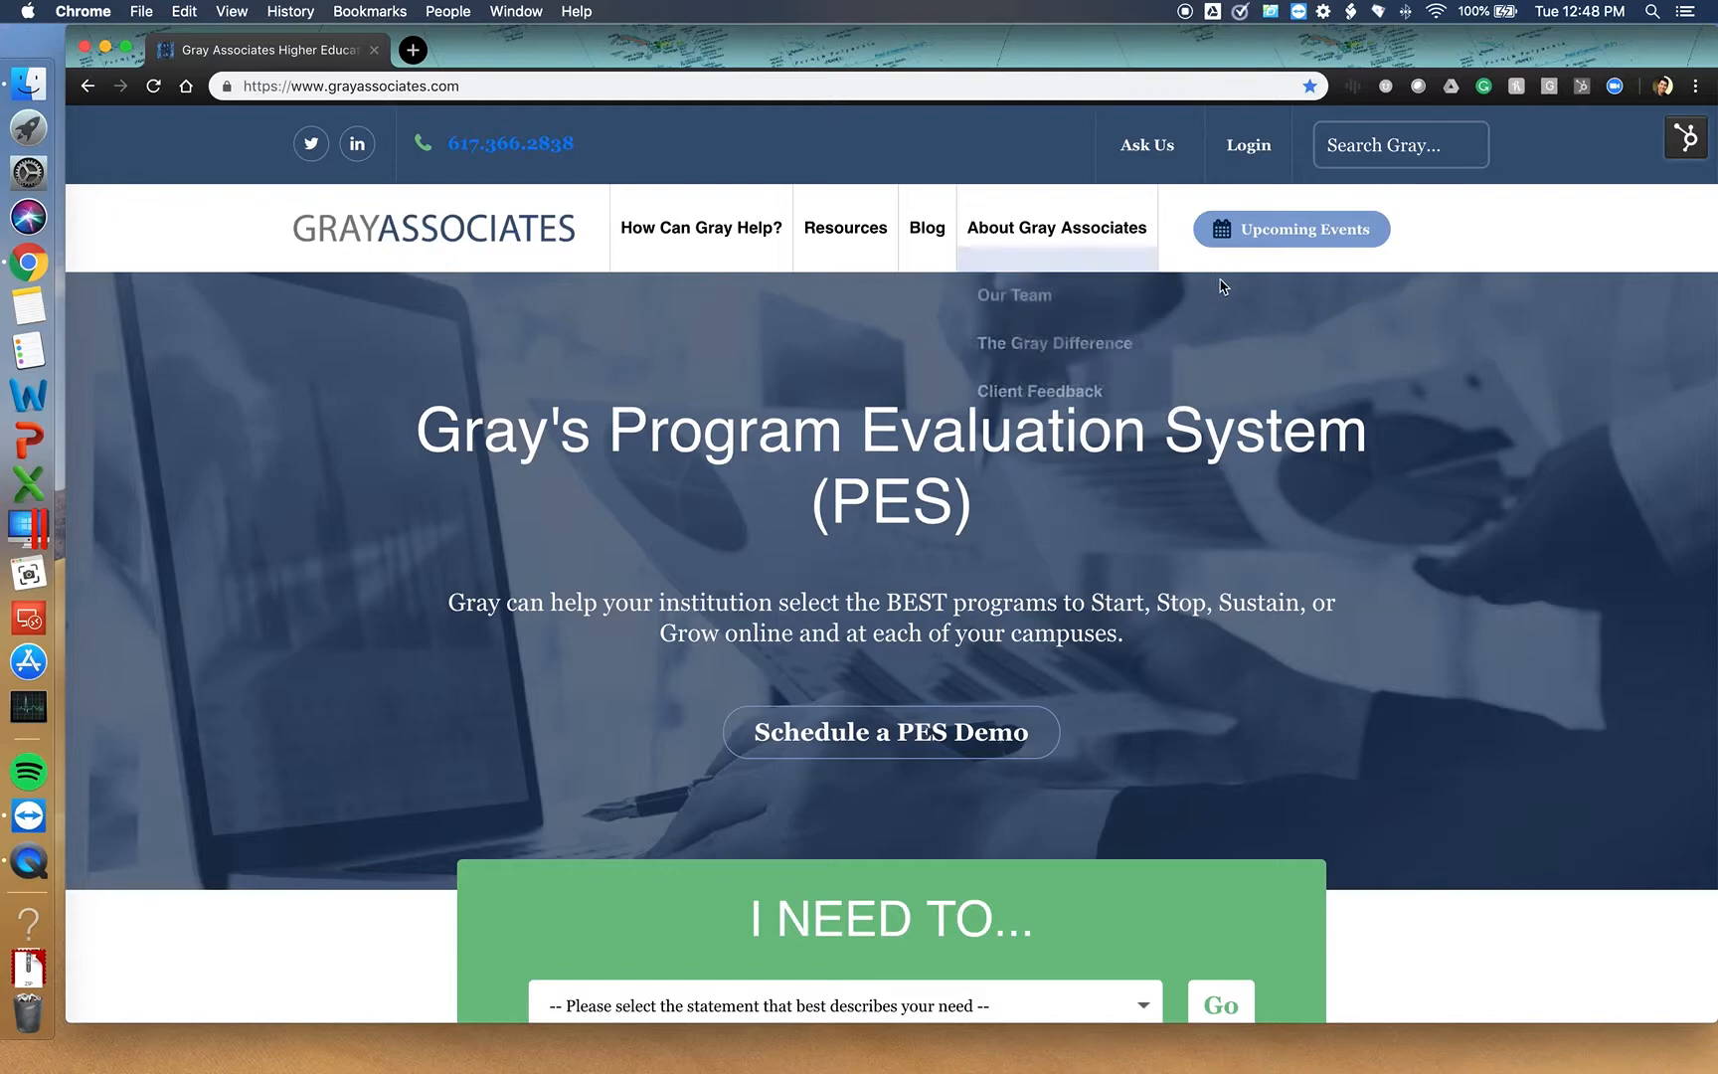
pyautogui.moveTo(1251, 151)
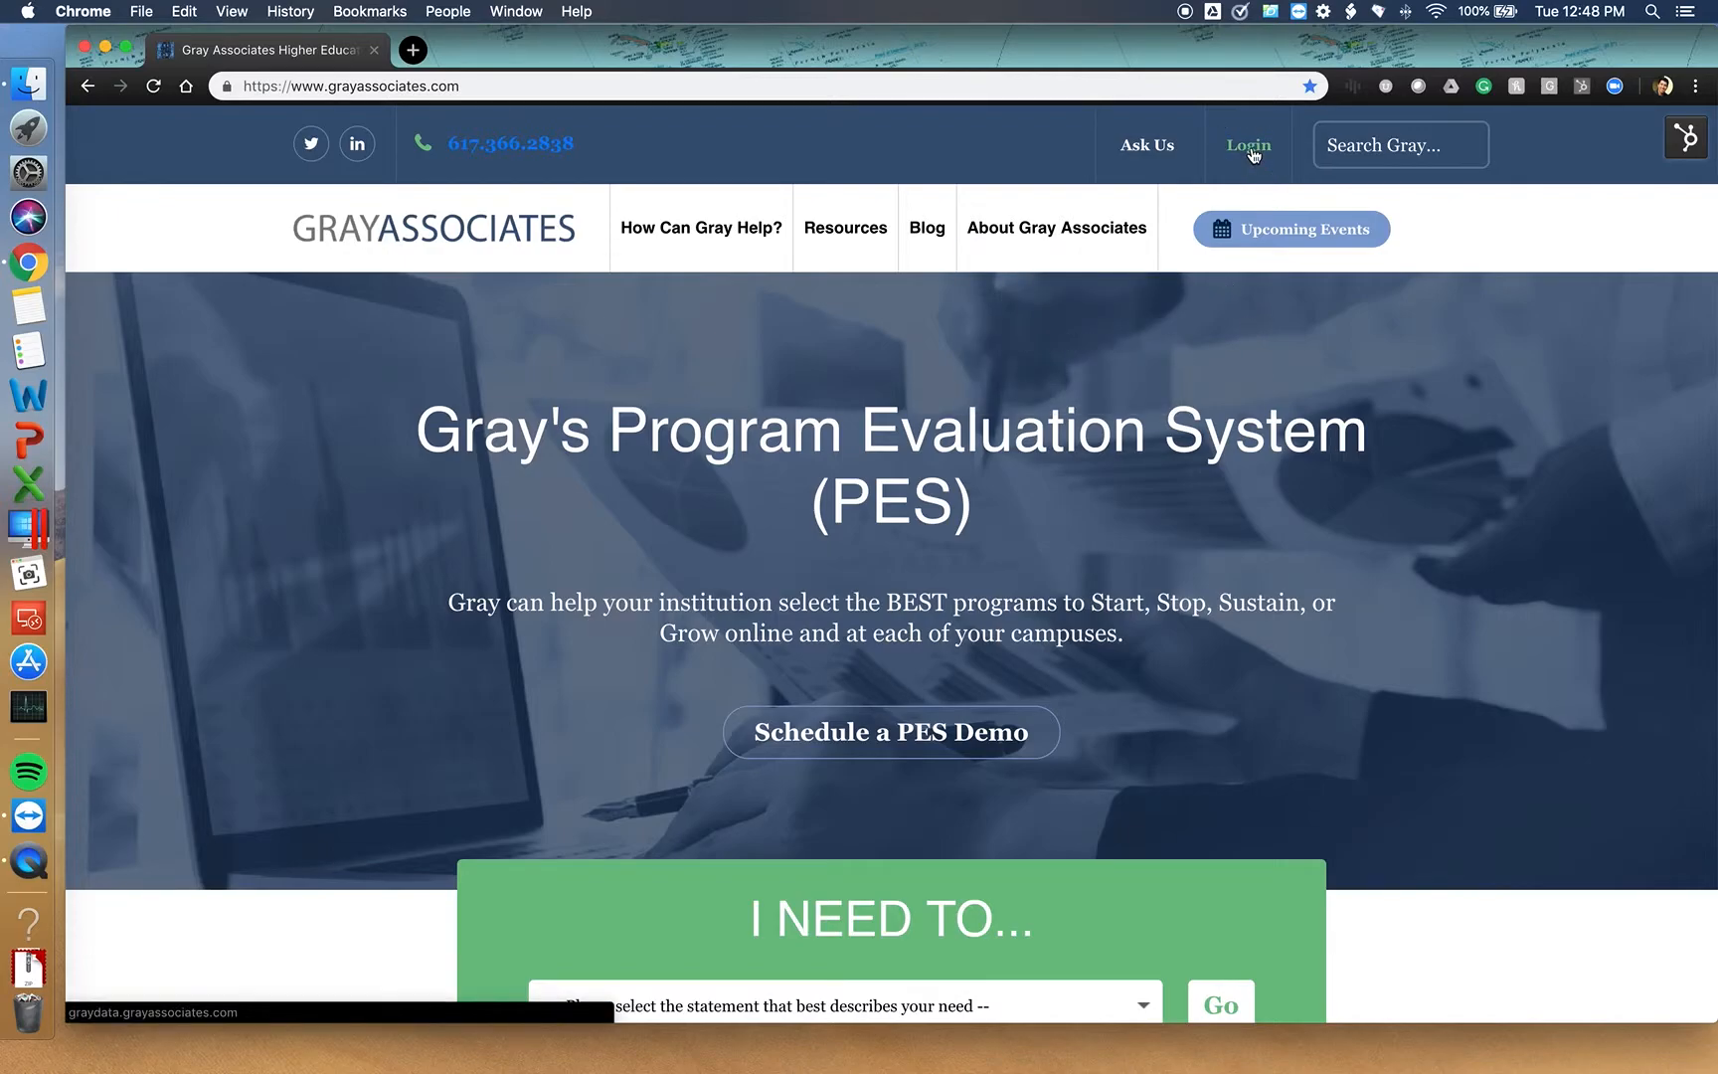
# Sign in to the GrayData QlikView AccessPoint to list its three demo documents.
pyautogui.click(1249, 145)
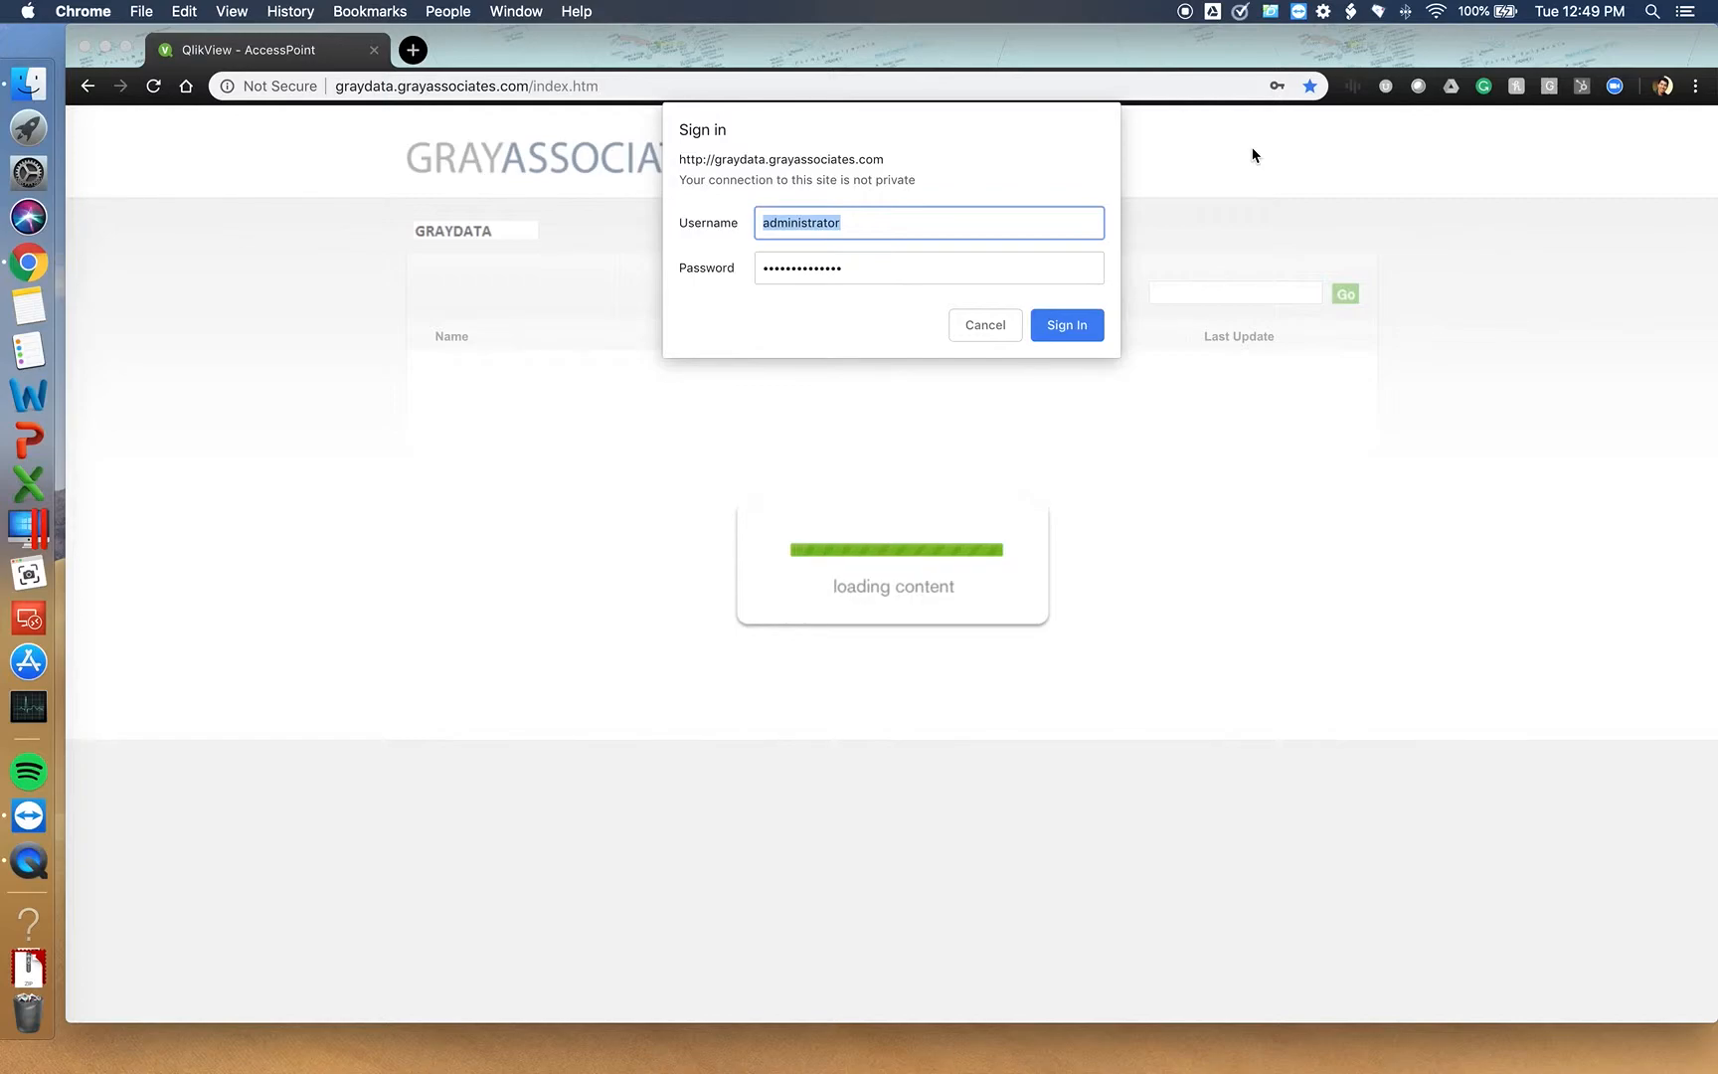
pyautogui.click(1068, 326)
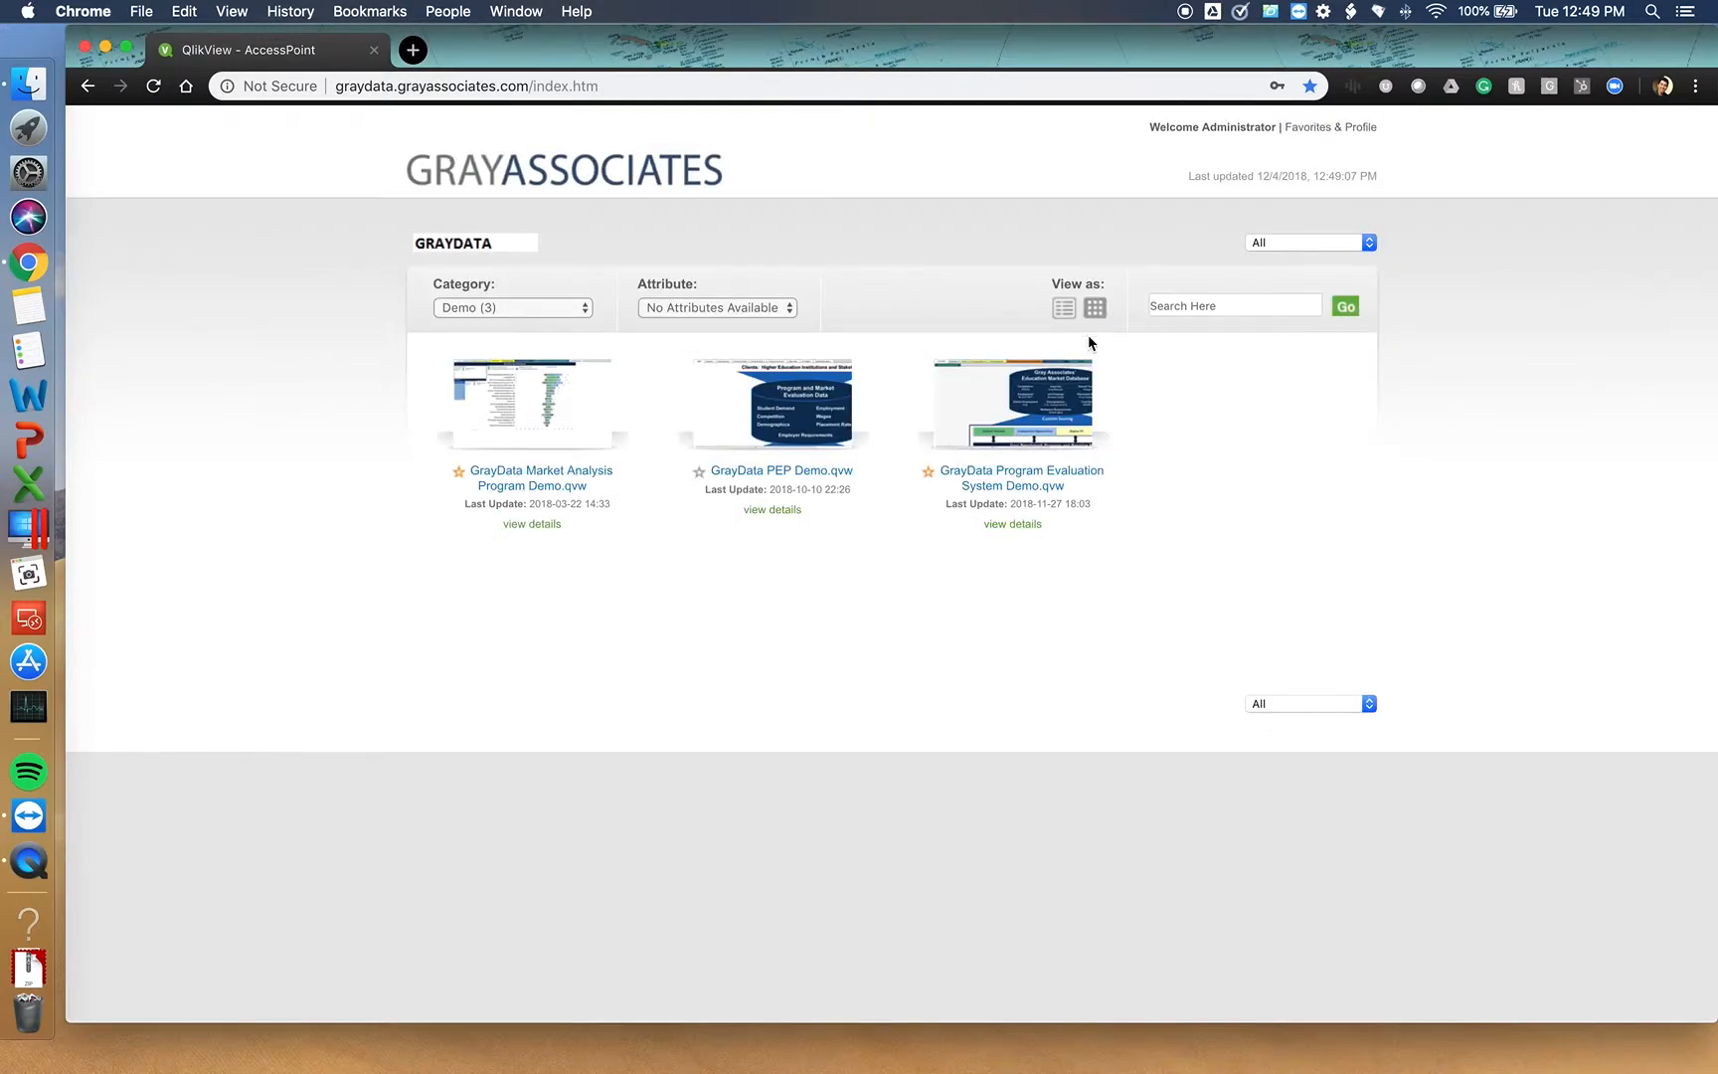
pyautogui.moveTo(1136, 597)
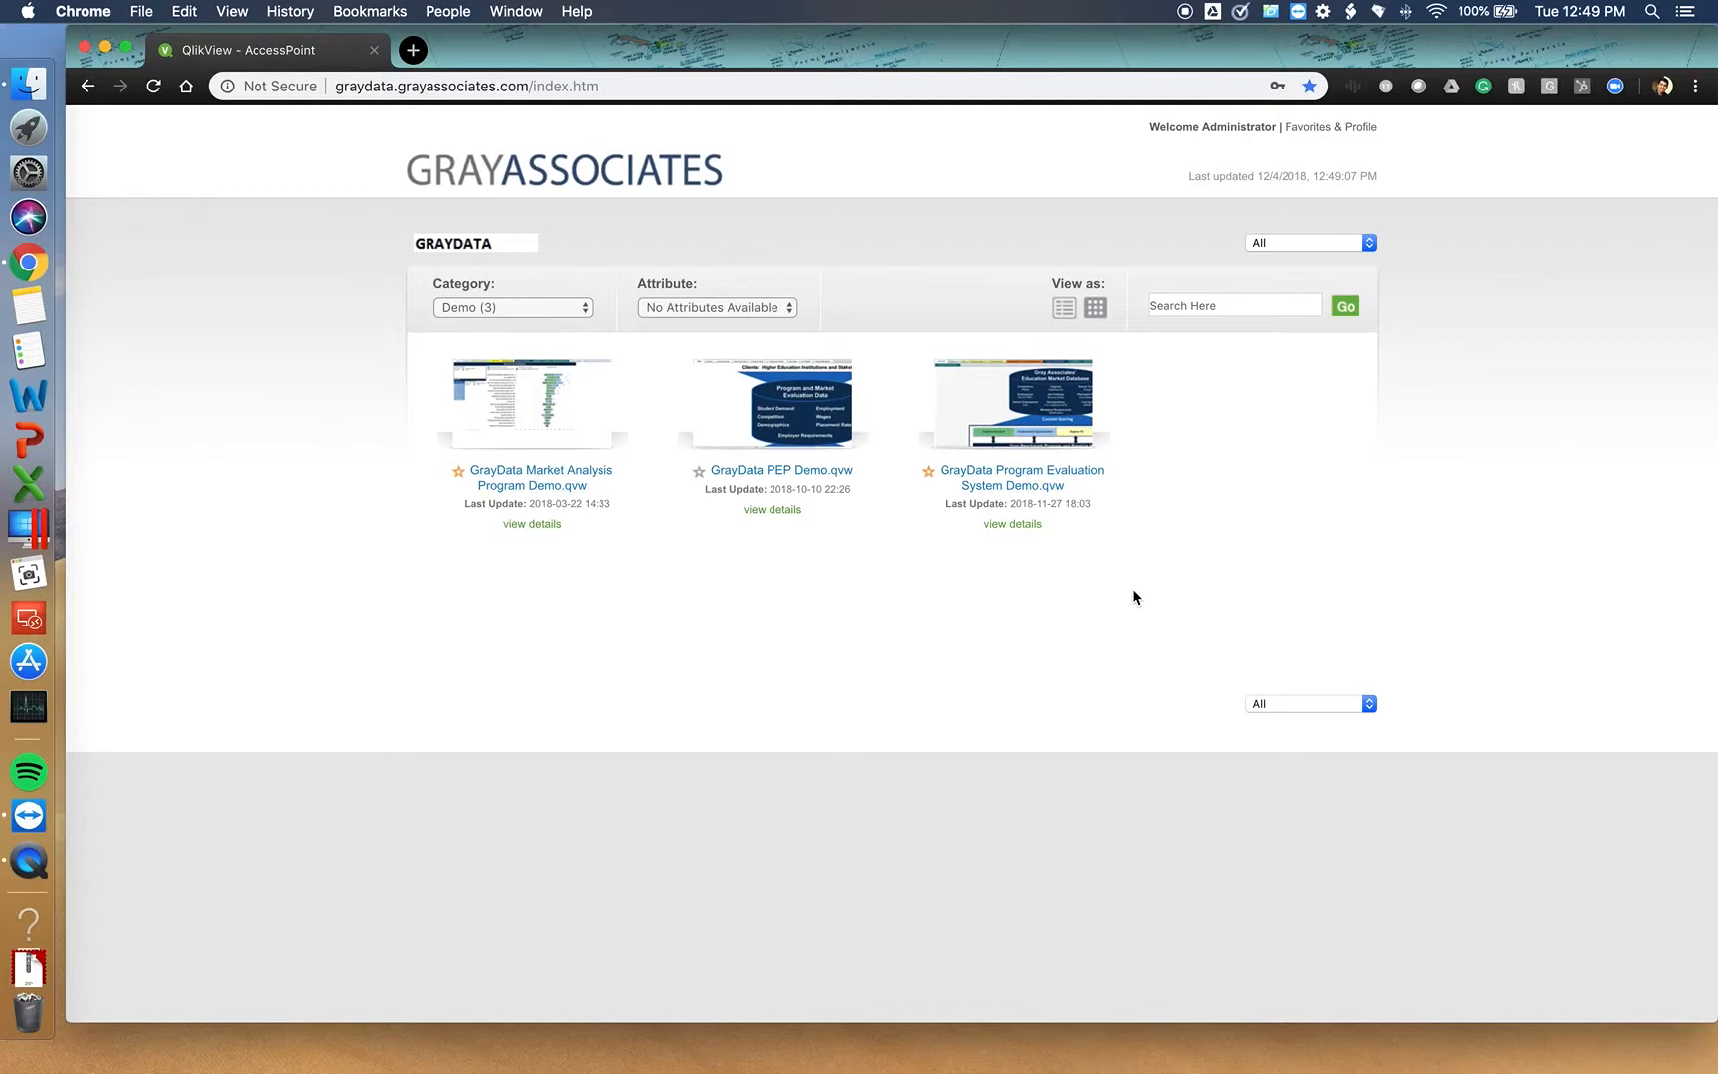
pyautogui.moveTo(1110, 575)
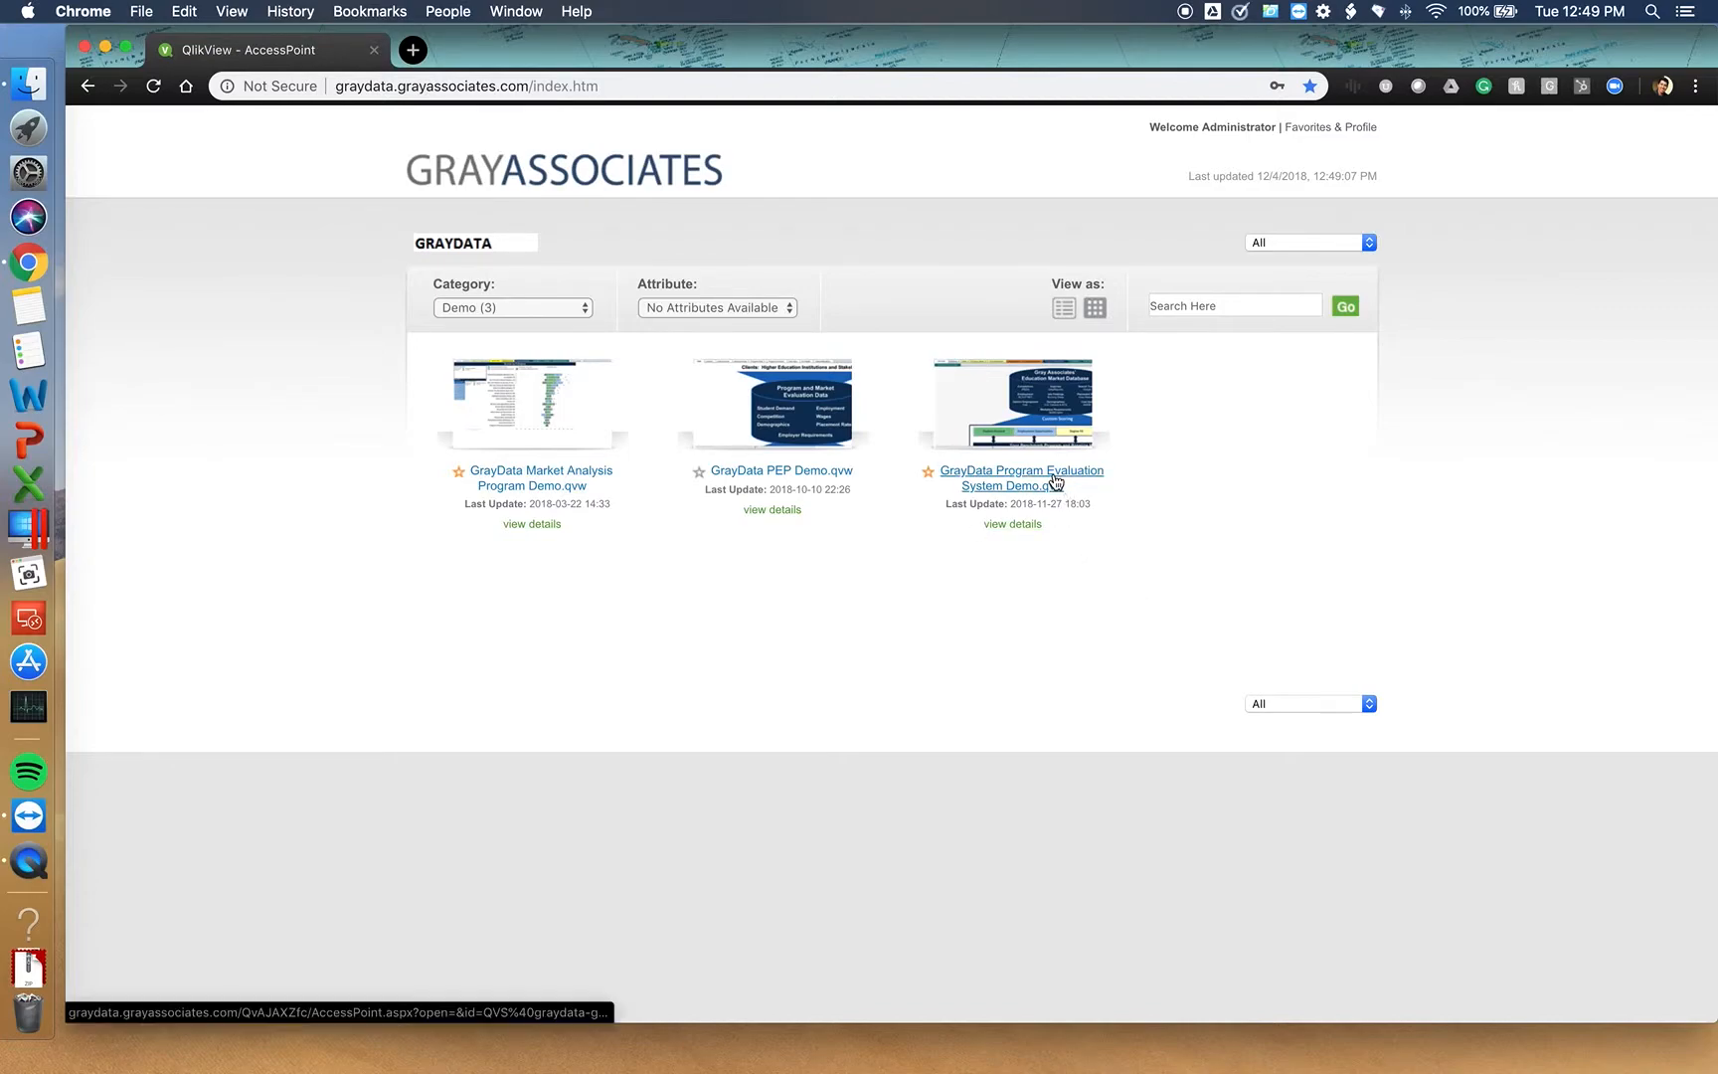
# Open the 'GrayData Program Evaluation System Demo.qvw' document from the Demo category.
pyautogui.click(1022, 477)
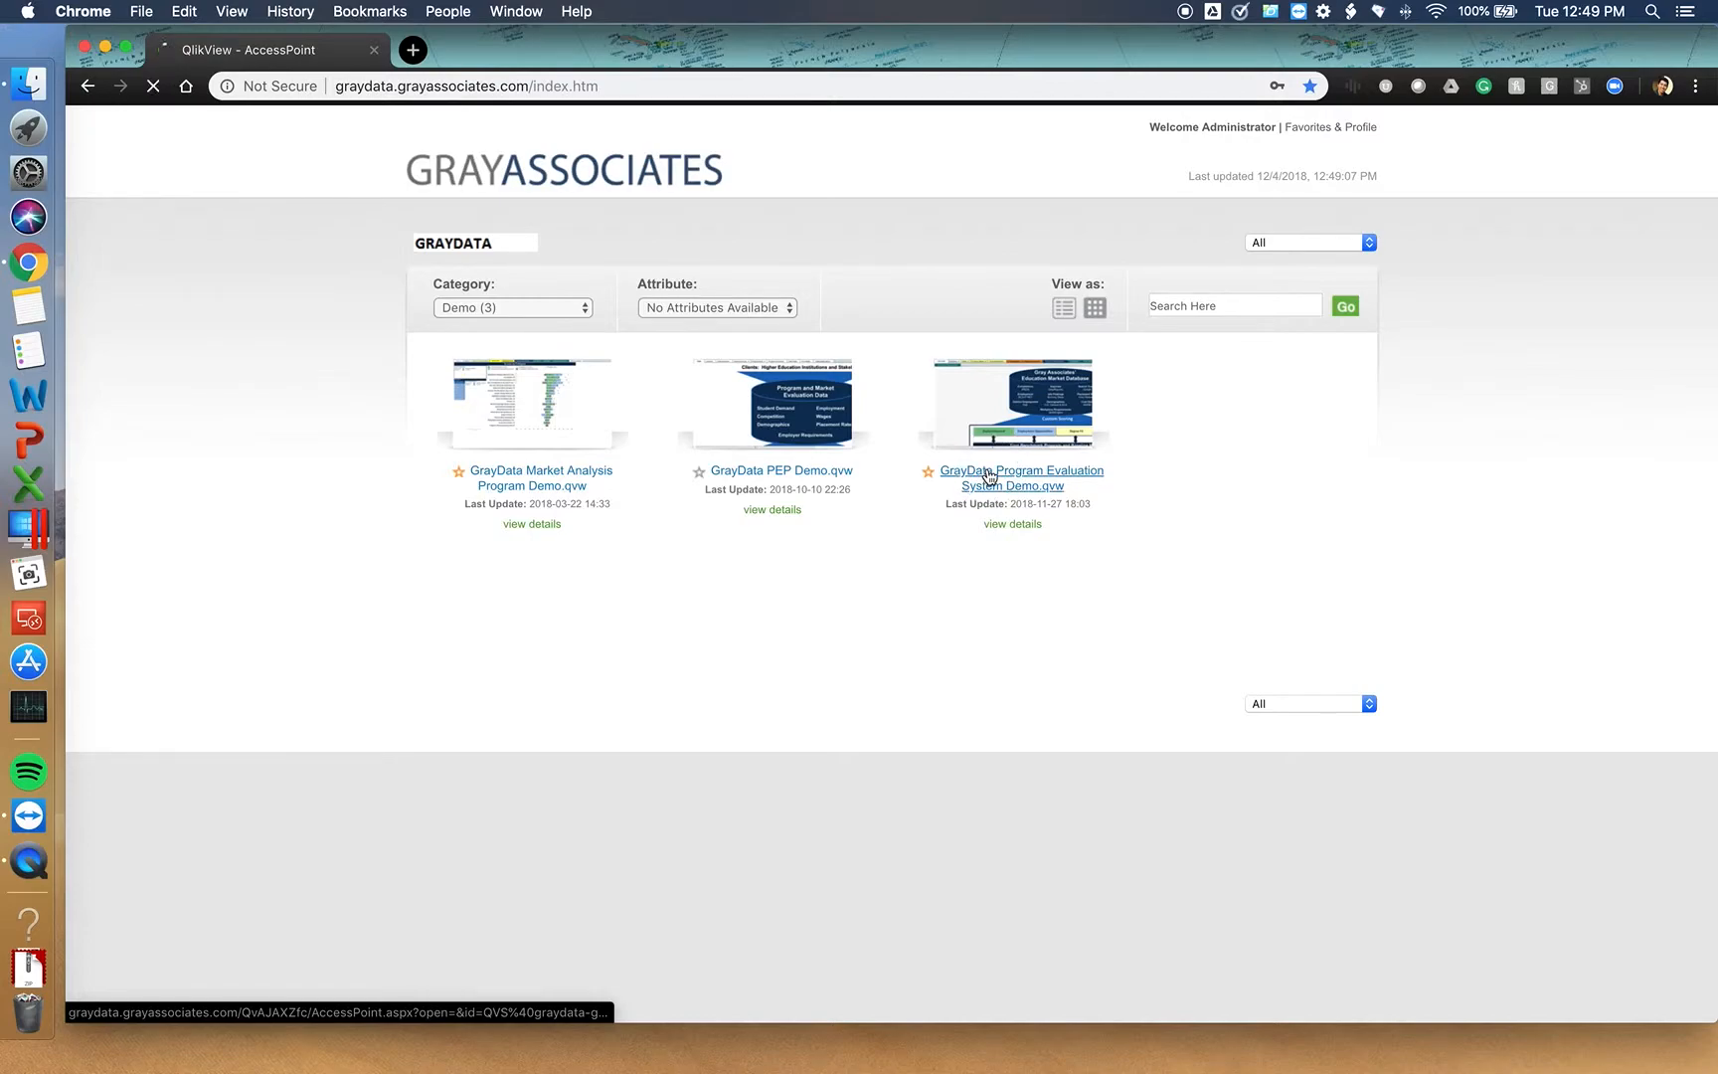
pyautogui.click(1022, 477)
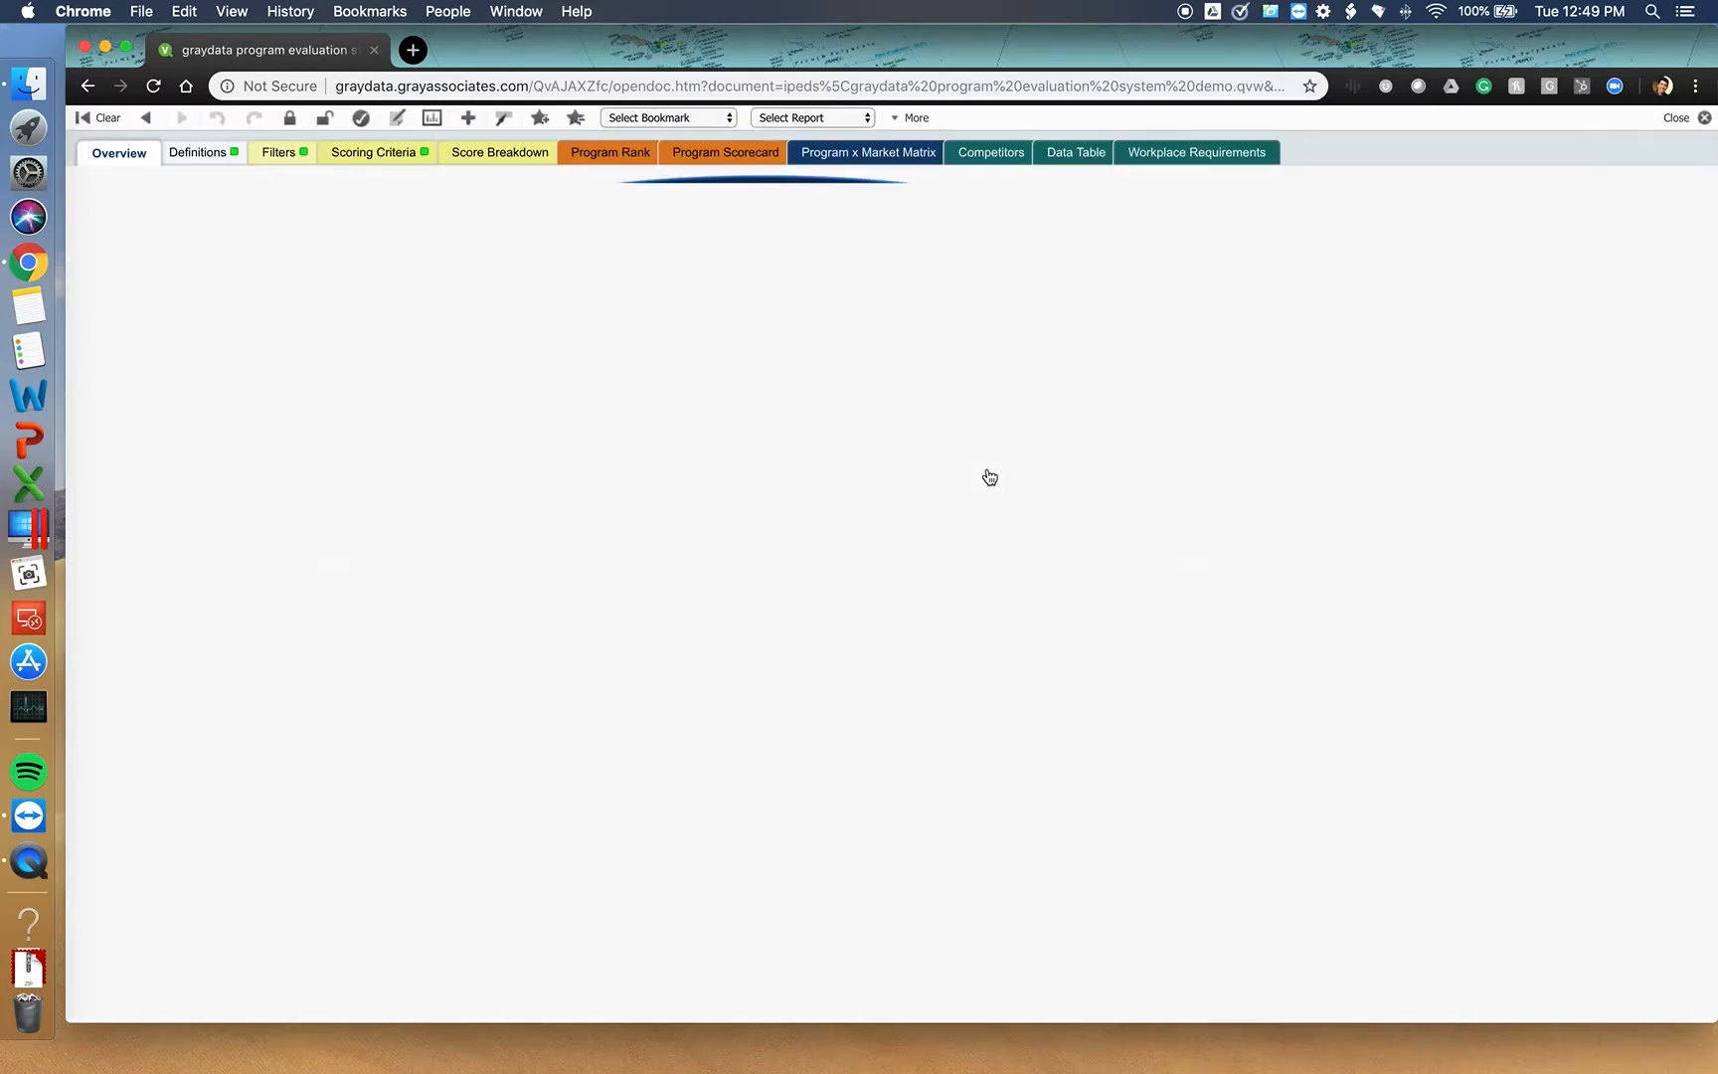